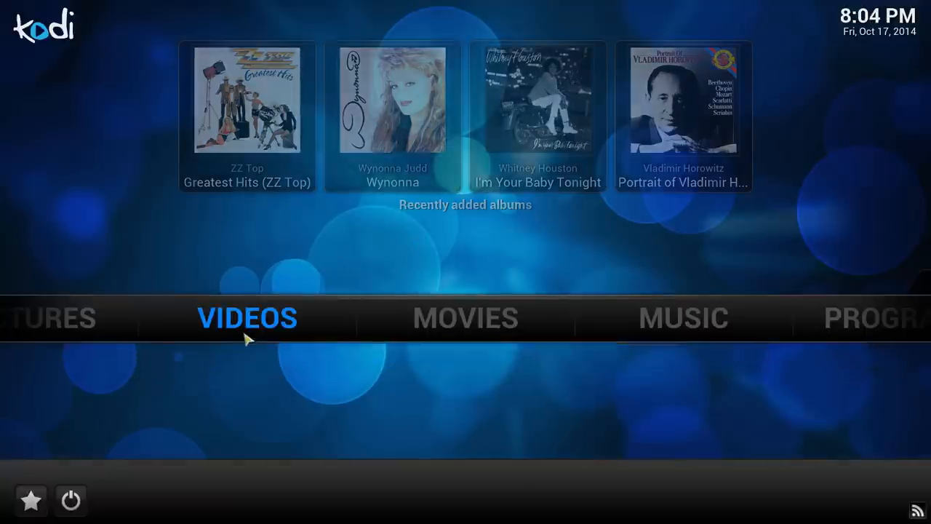
Go to Videos > Files and scroll to the end of the source list.
{"action": "left_click", "coordinate": [247, 317]}
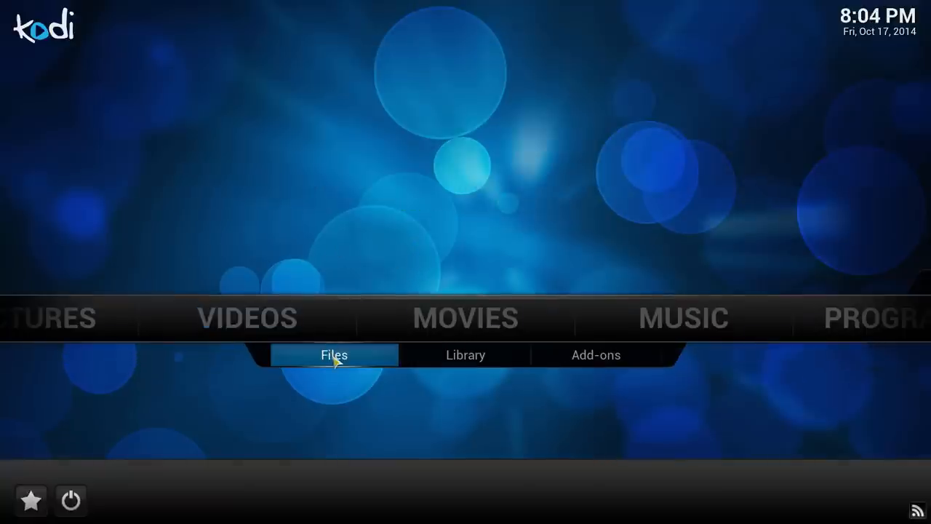
{"action": "left_click", "coordinate": [334, 355]}
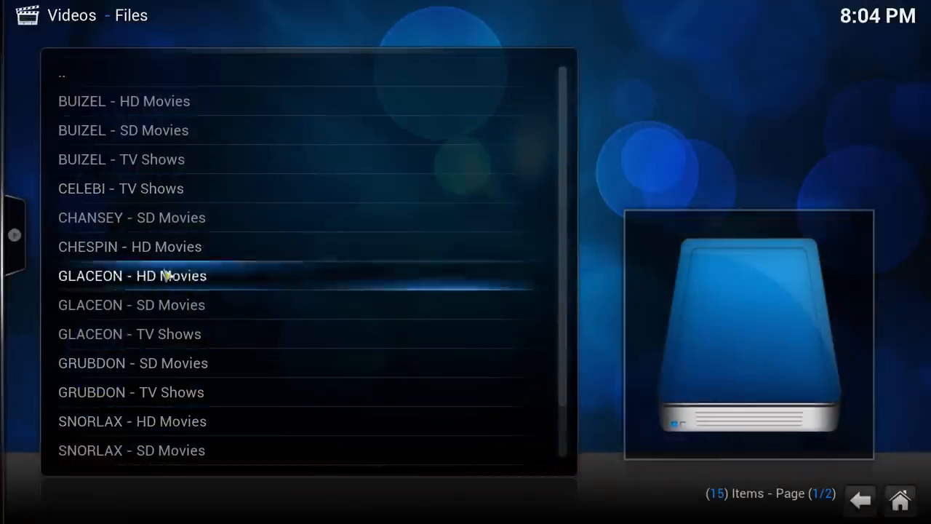
{"action": "scroll", "scroll_direction": "down", "scroll_amount": 3}
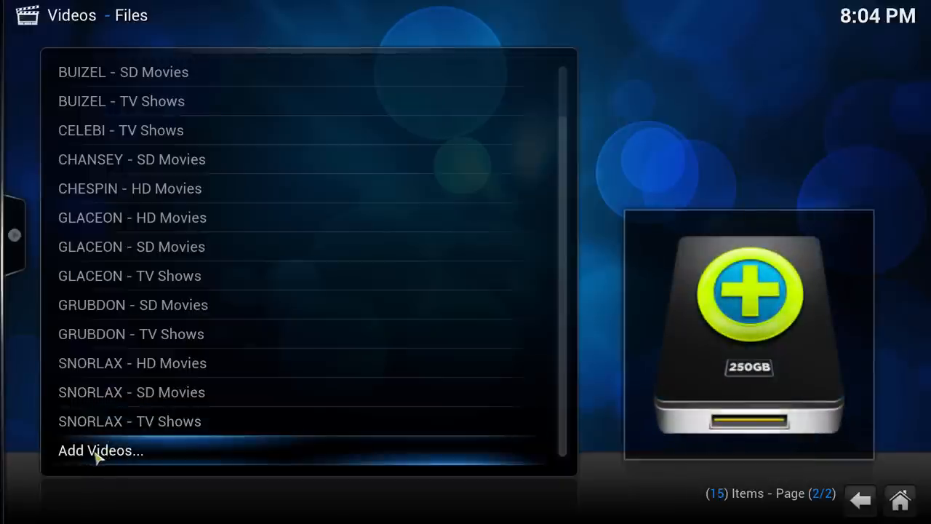
Start adding a new video source via Add Videos...
{"action": "left_click", "coordinate": [100, 451]}
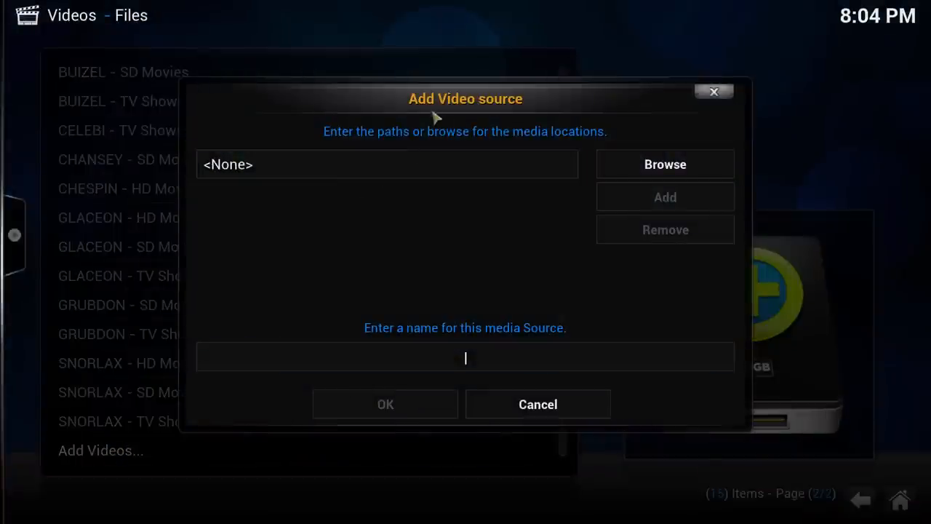
{"action": "mouse_move", "coordinate": [541, 104]}
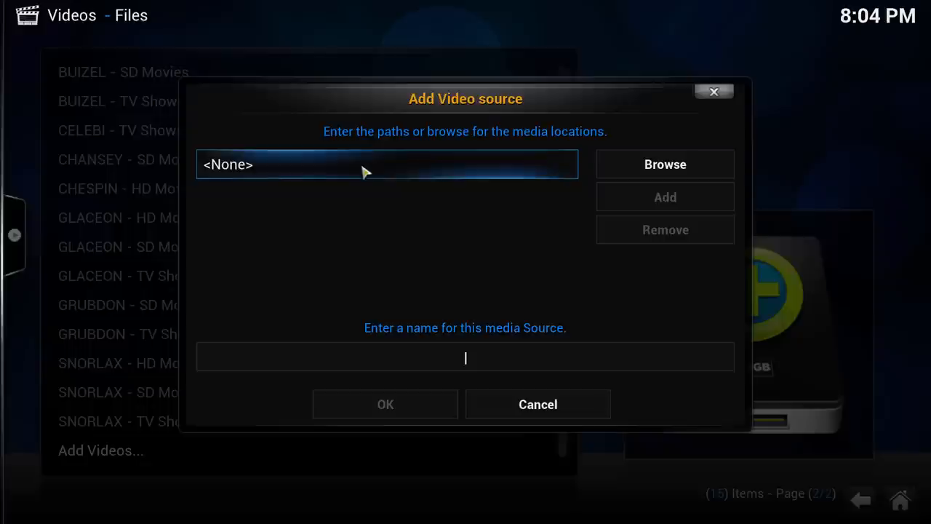
{"action": "mouse_move", "coordinate": [363, 251]}
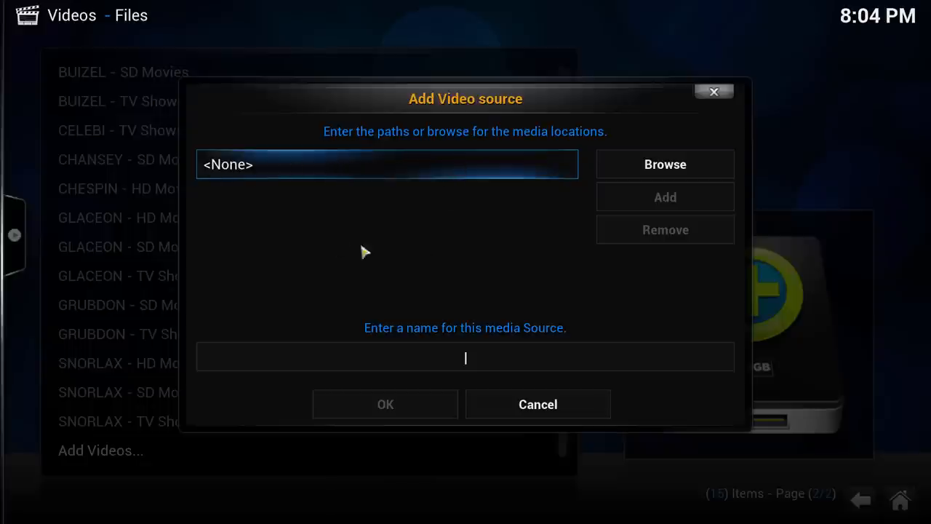
{"action": "mouse_move", "coordinate": [405, 168]}
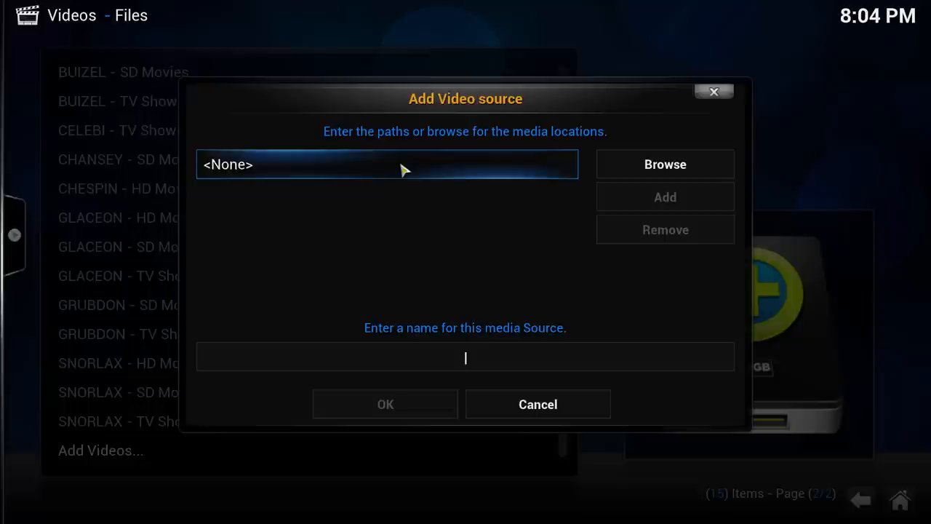
{"action": "mouse_move", "coordinate": [404, 169]}
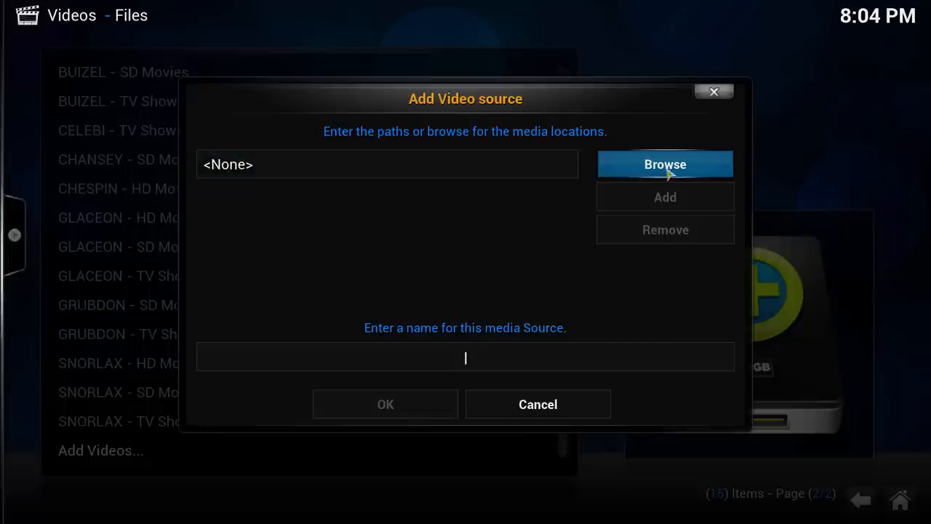
Browse to E:\CHANSEY\TV_SHOWS\ and accept it as the source folder.
{"action": "left_click", "coordinate": [663, 163]}
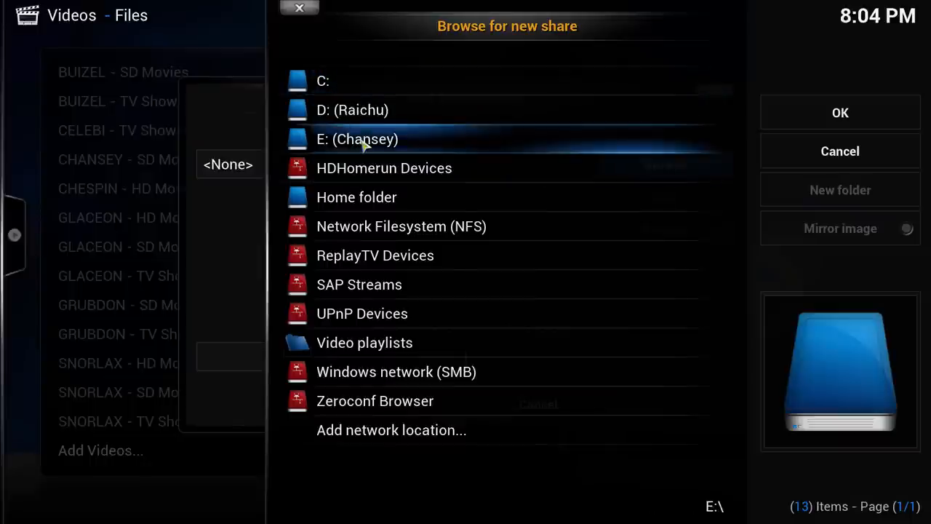
{"action": "double_click", "coordinate": [356, 140]}
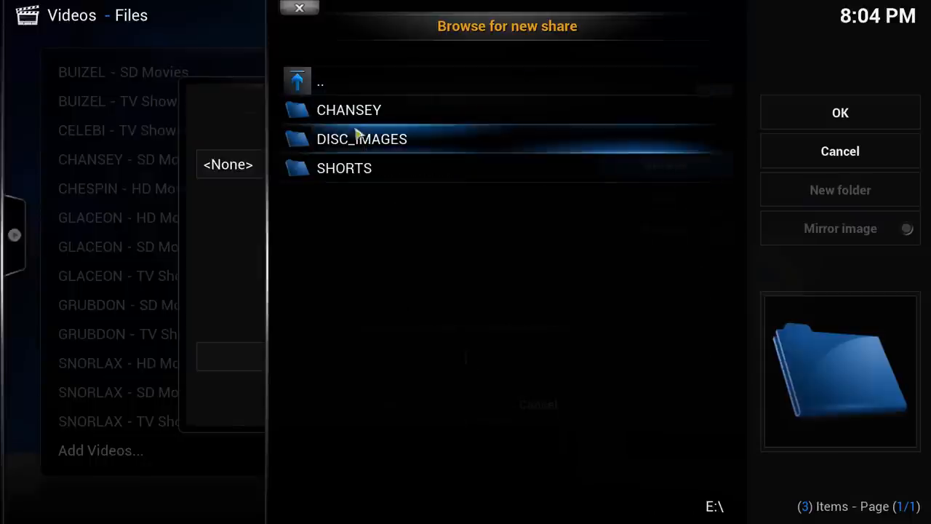
{"action": "double_click", "coordinate": [349, 110]}
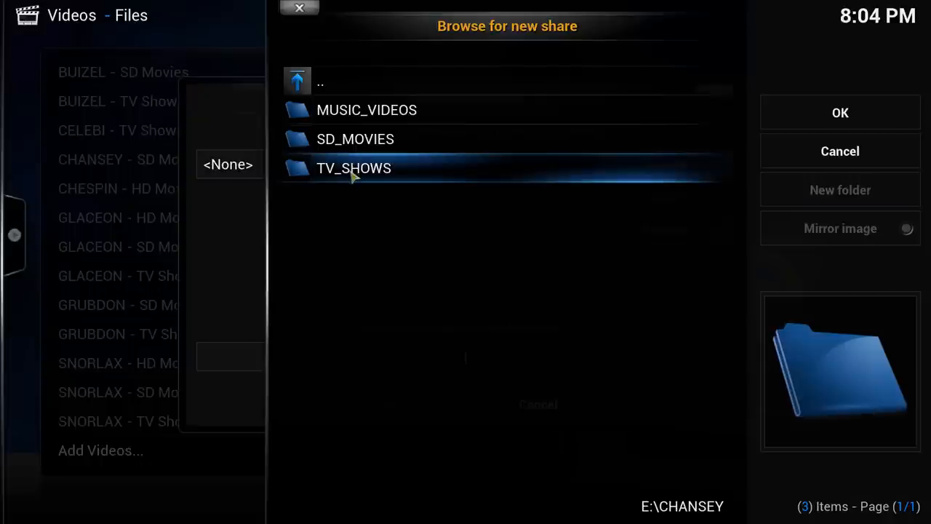
{"action": "double_click", "coordinate": [354, 169]}
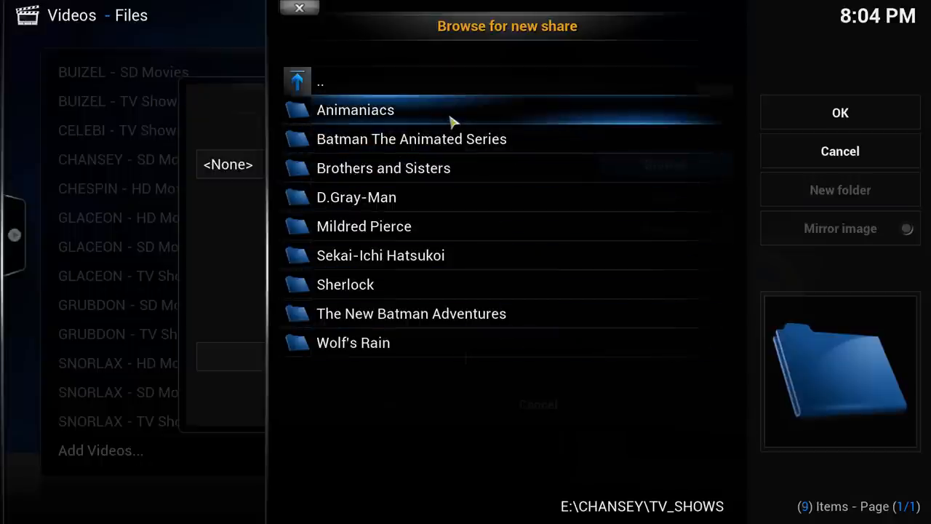
{"action": "left_click", "coordinate": [840, 112]}
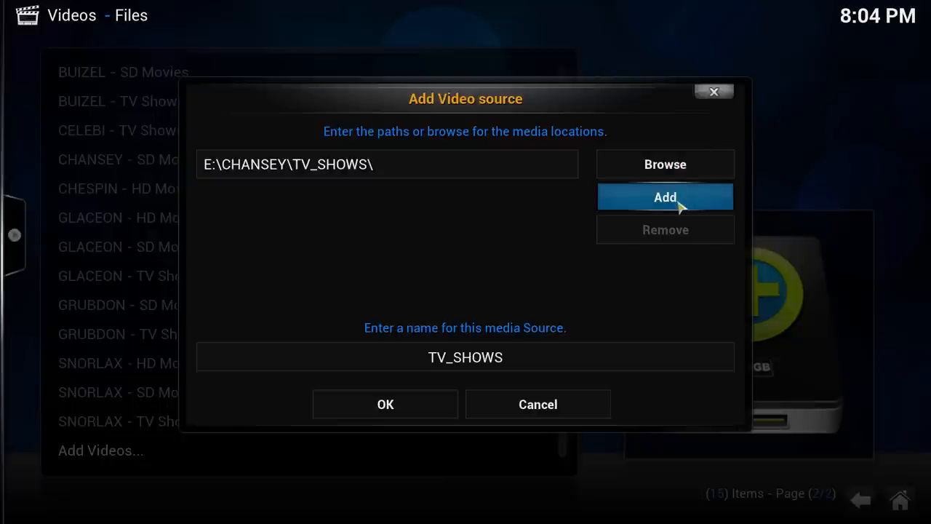
{"action": "left_click", "coordinate": [663, 196]}
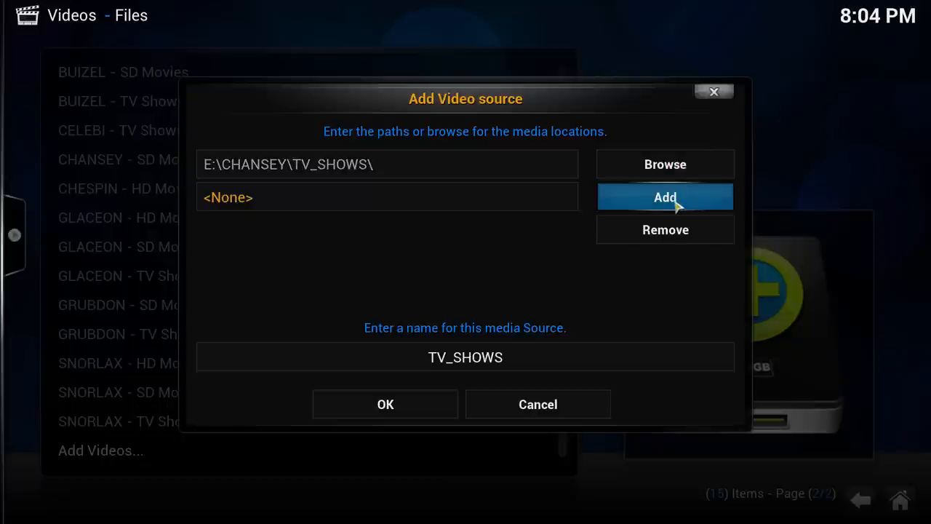
{"action": "left_click", "coordinate": [663, 198]}
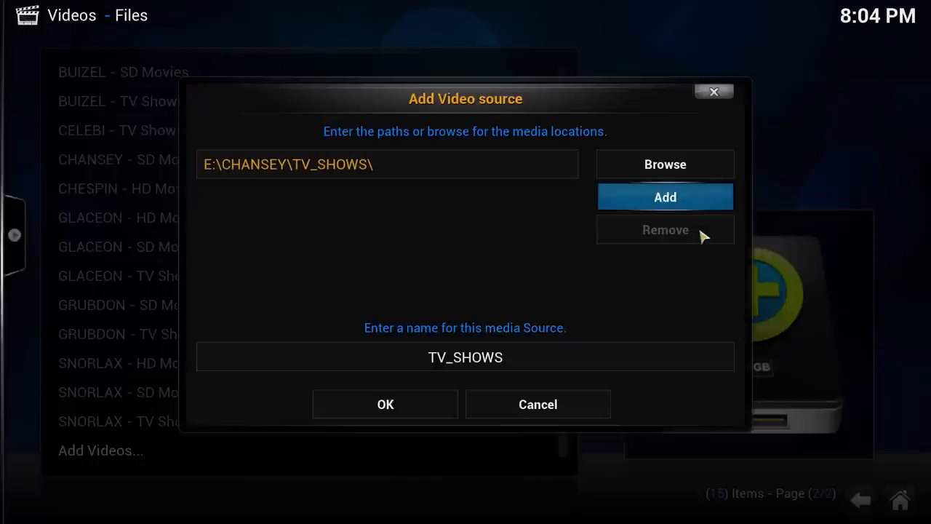
{"action": "left_click", "coordinate": [386, 163]}
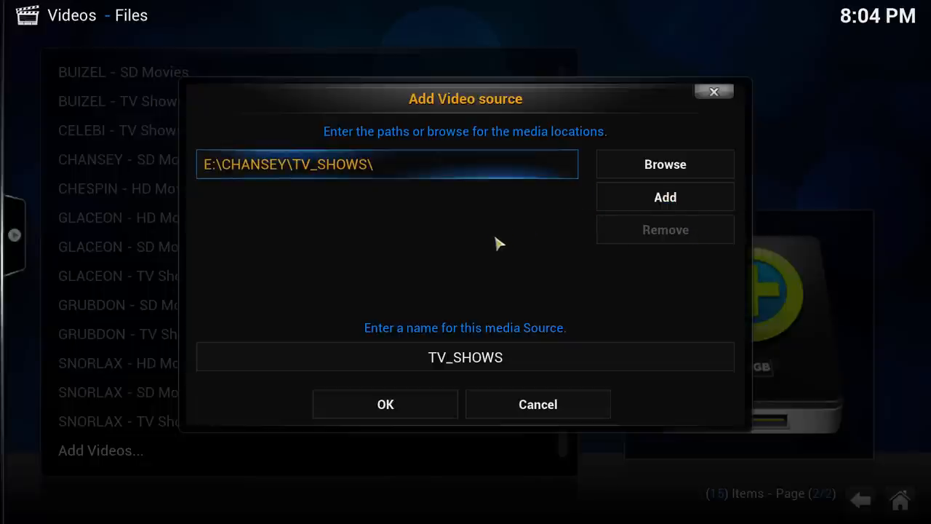
{"action": "left_click", "coordinate": [465, 356]}
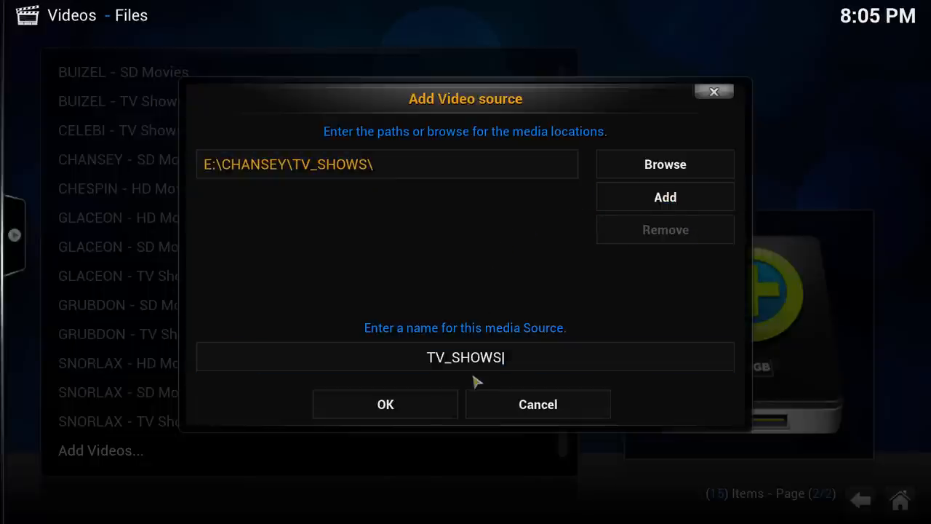
{"action": "left_click", "coordinate": [464, 356]}
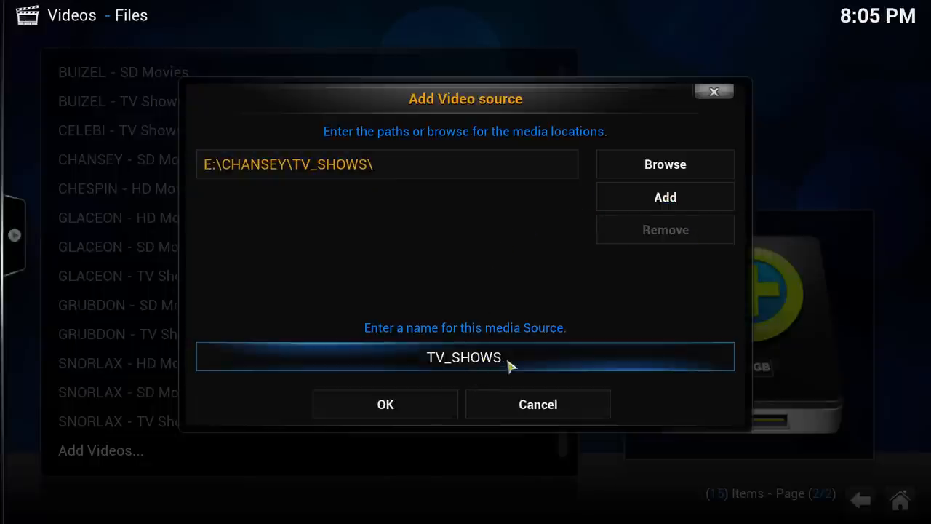
Rename the source from TV_SHOWS to 'CHANSEY - TV Shows'.
{"action": "left_click", "coordinate": [463, 357]}
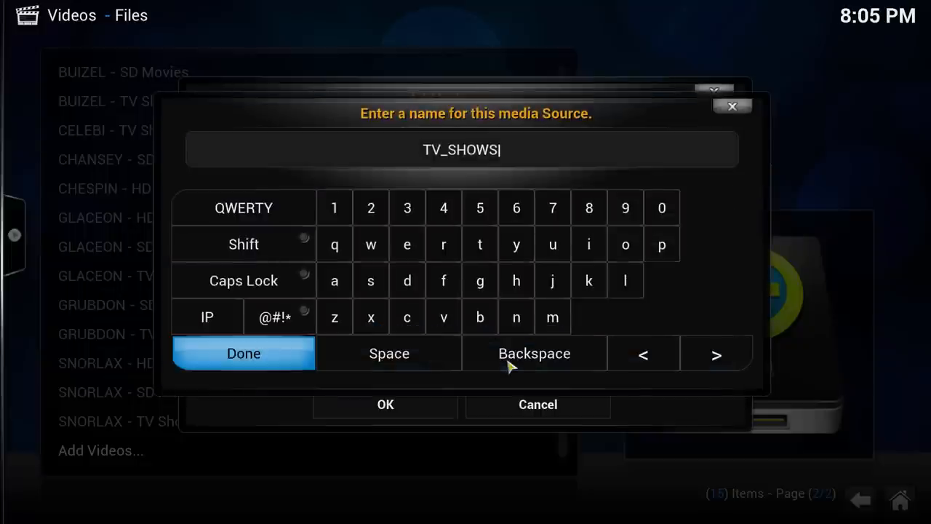
{"action": "left_click", "coordinate": [534, 353]}
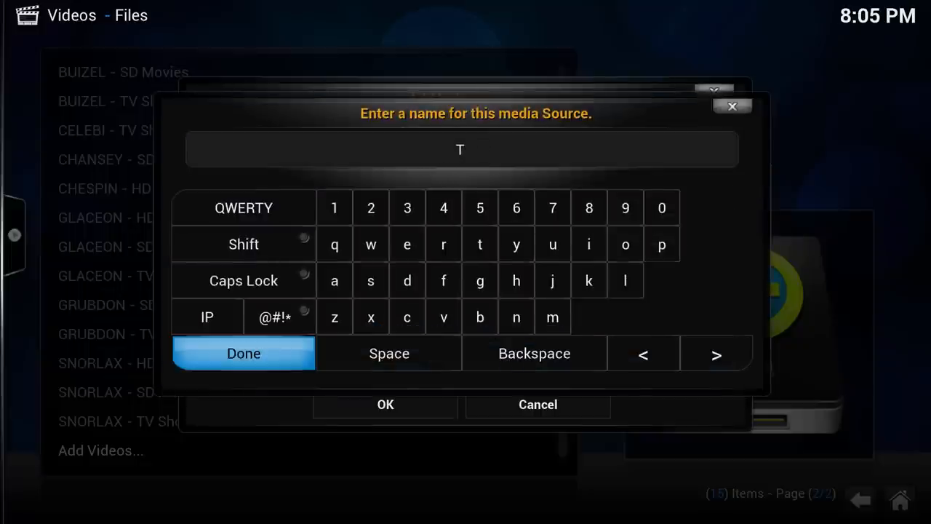
{"action": "left_click", "coordinate": [533, 354]}
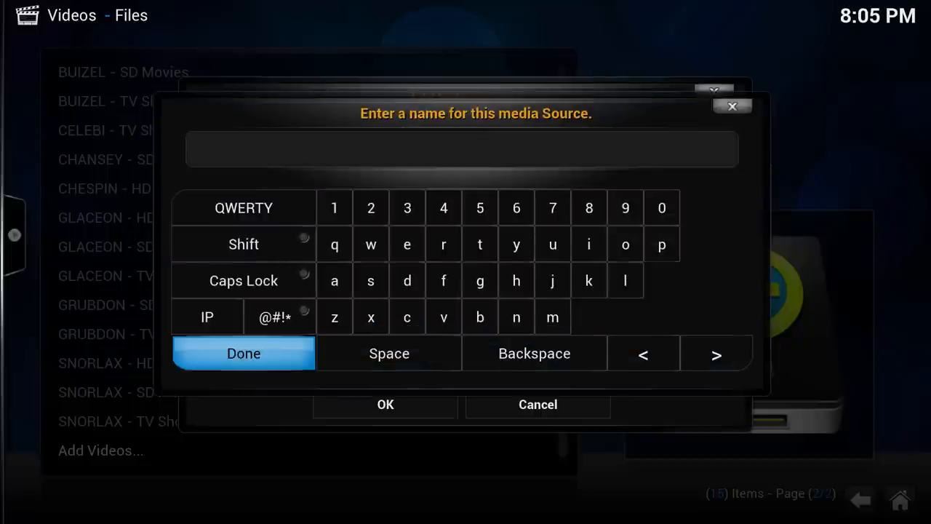
{"action": "type", "text": "CHANSEY - TV"}
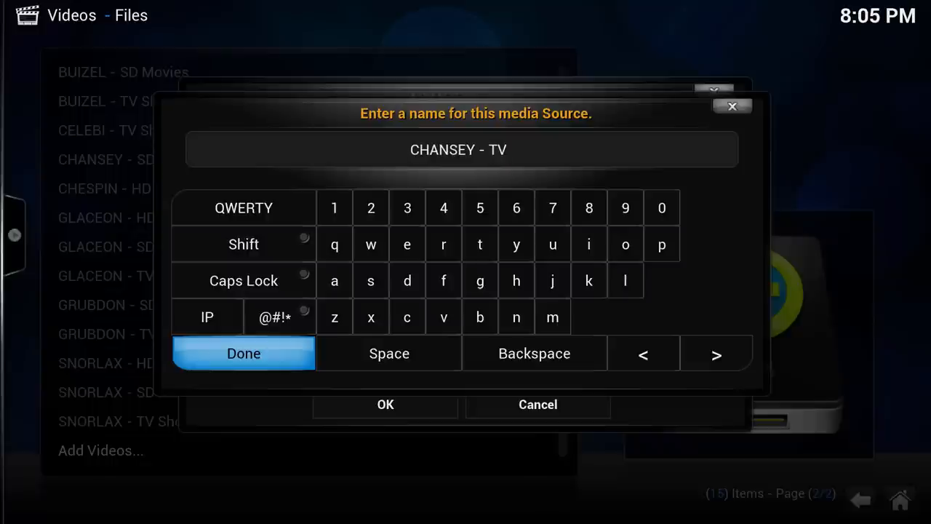
{"action": "type", "text": "Shows"}
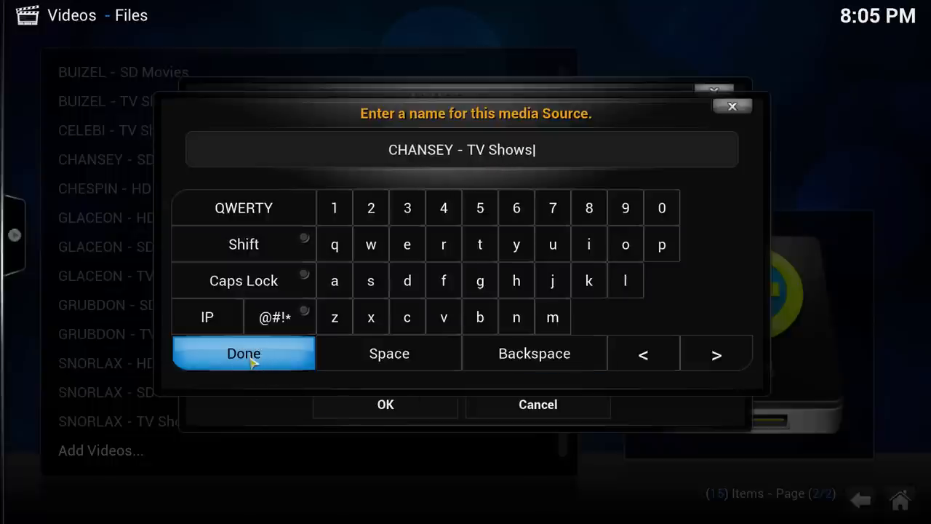
{"action": "left_click", "coordinate": [243, 353]}
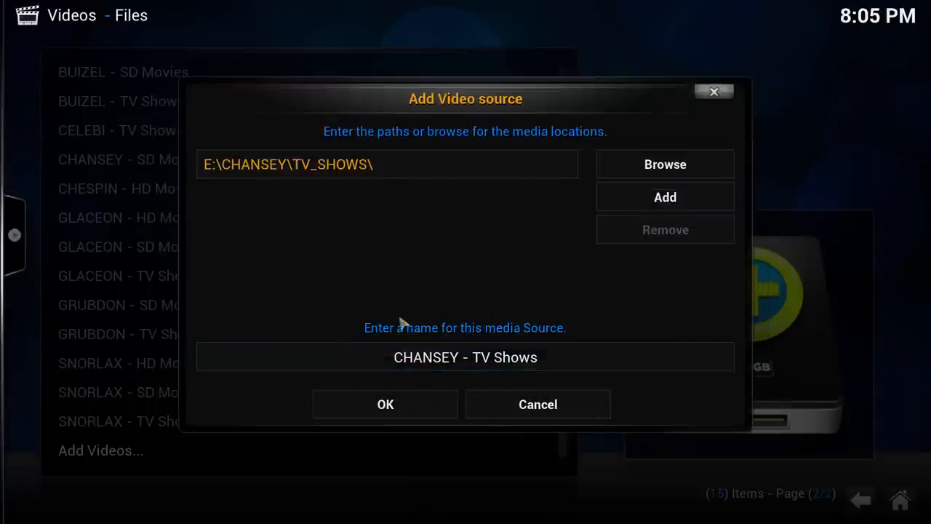
{"action": "mouse_move", "coordinate": [384, 404]}
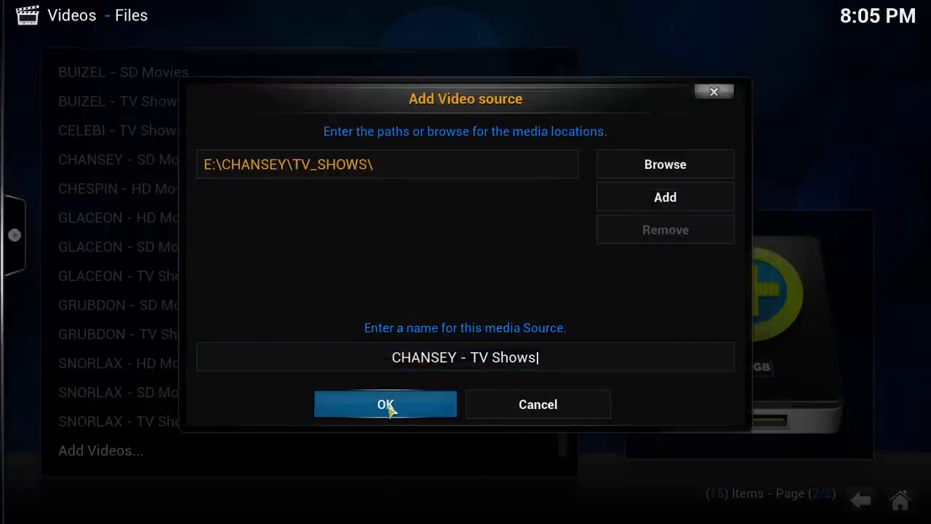
Save the source and set its content type to TV shows with The TVDB scraper.
{"action": "left_click", "coordinate": [384, 404]}
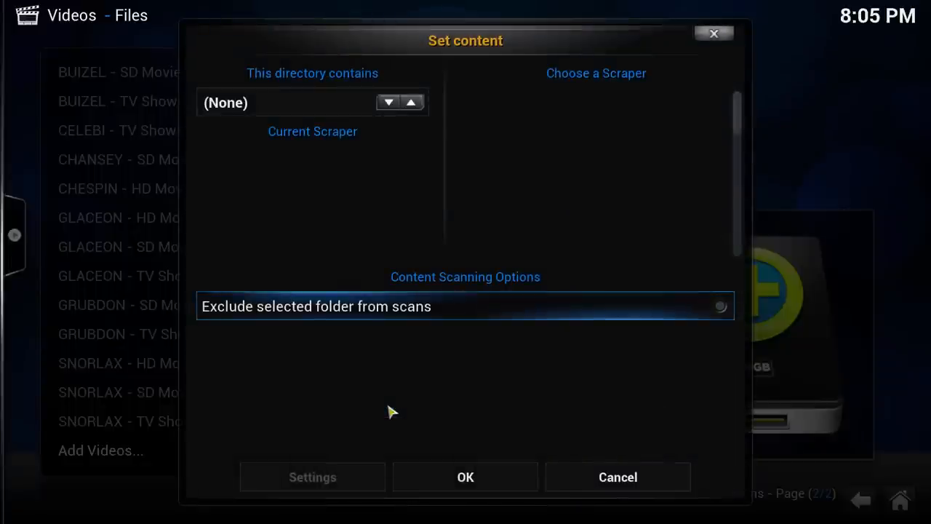
{"action": "mouse_move", "coordinate": [369, 128]}
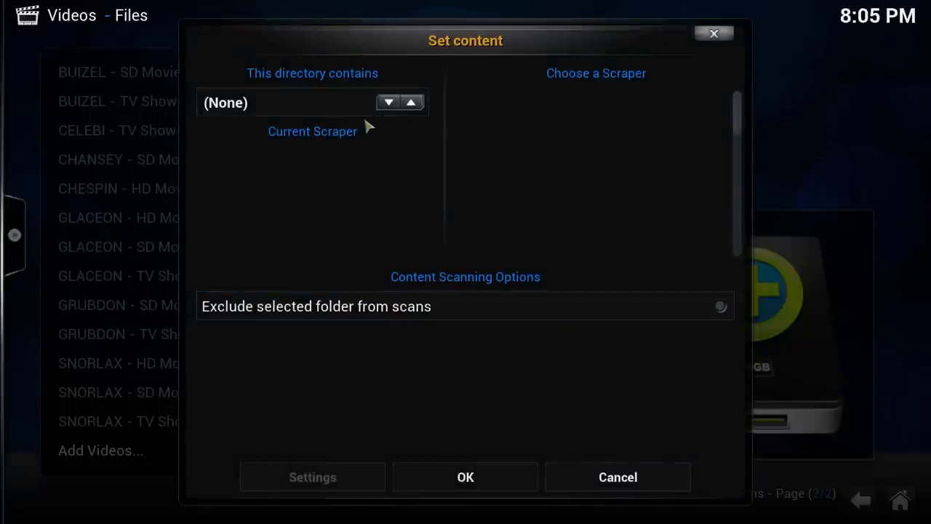
{"action": "mouse_move", "coordinate": [323, 83]}
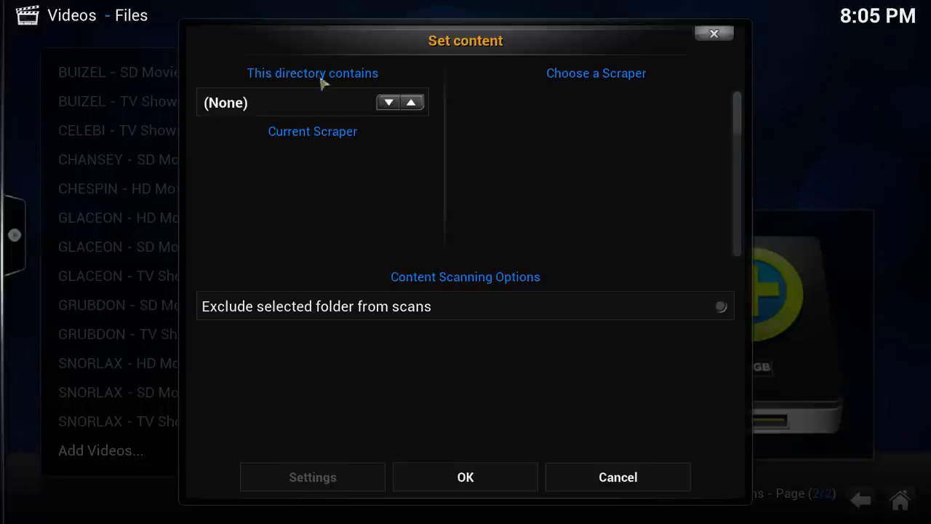
{"action": "mouse_move", "coordinate": [375, 87]}
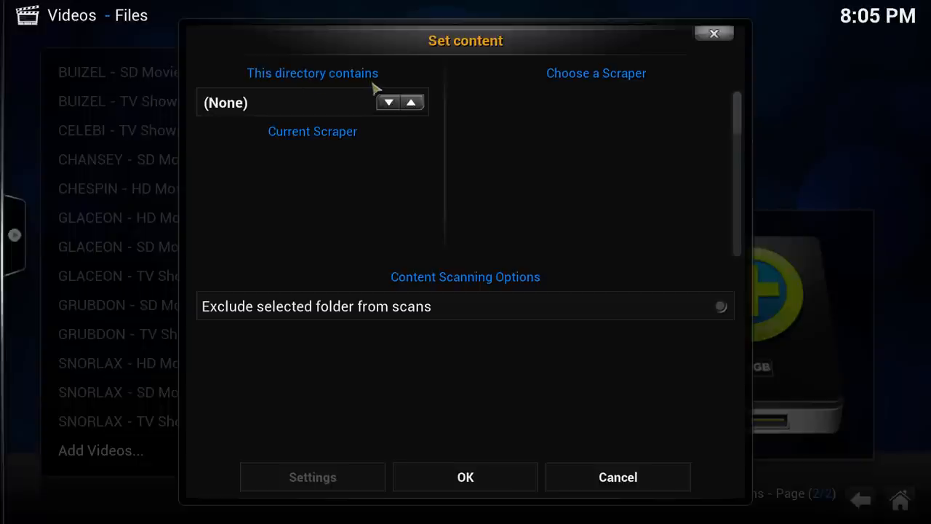
{"action": "left_click", "coordinate": [387, 102]}
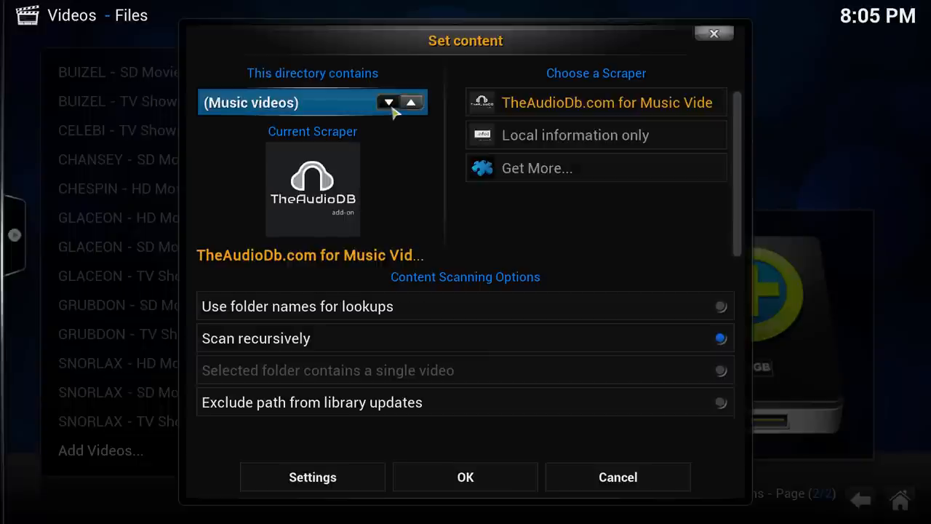
{"action": "left_click", "coordinate": [388, 102]}
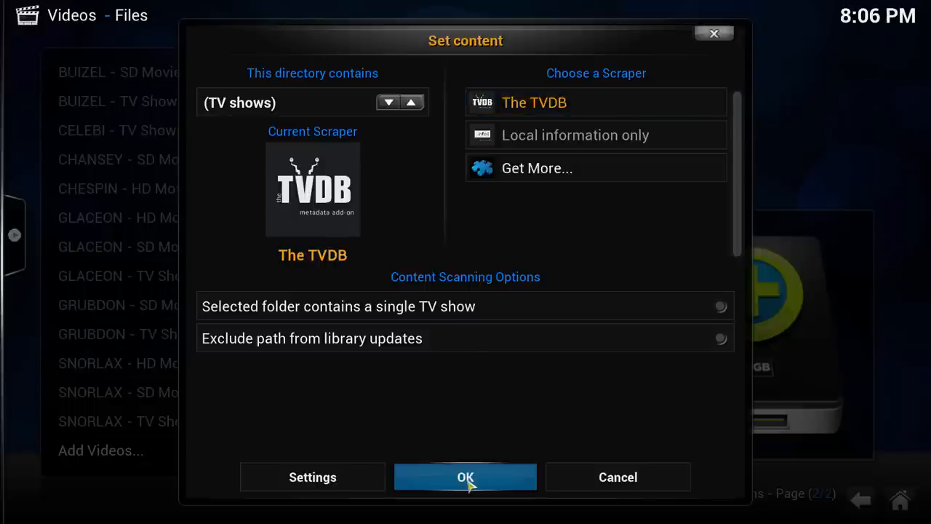
Confirm the content settings and refresh info for all items in the path.
{"action": "left_click", "coordinate": [466, 477]}
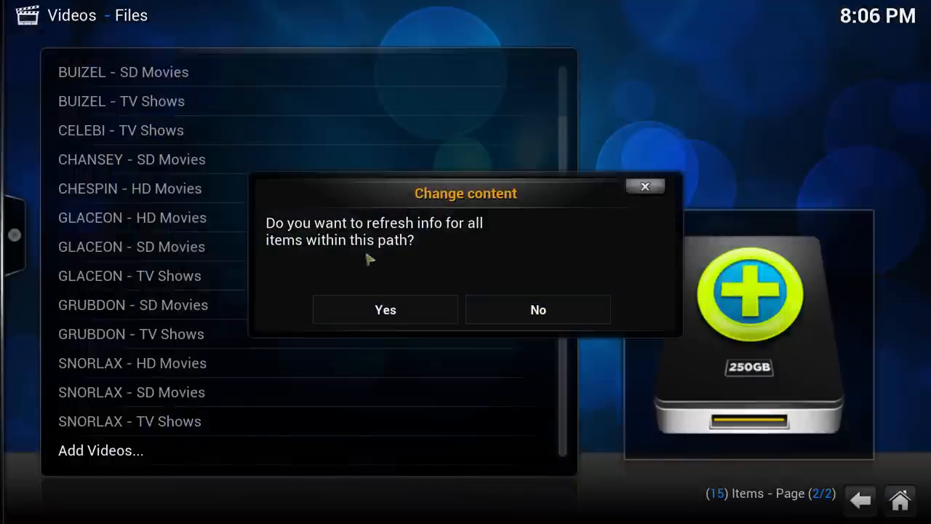
{"action": "mouse_move", "coordinate": [410, 230]}
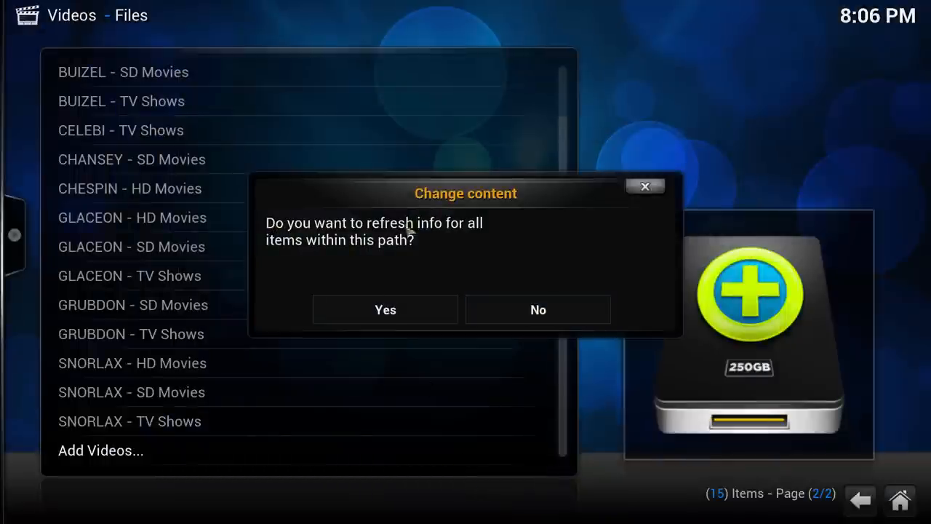
{"action": "mouse_move", "coordinate": [430, 253]}
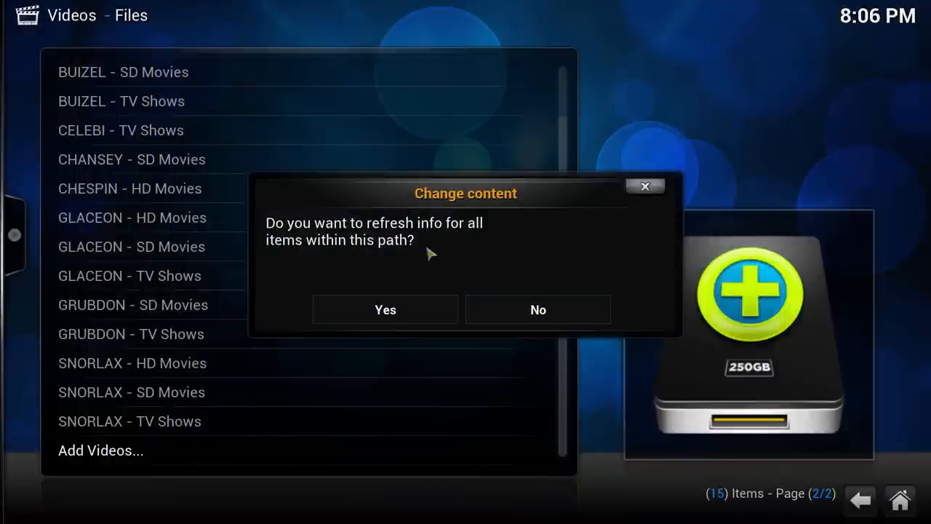
{"action": "mouse_move", "coordinate": [413, 276]}
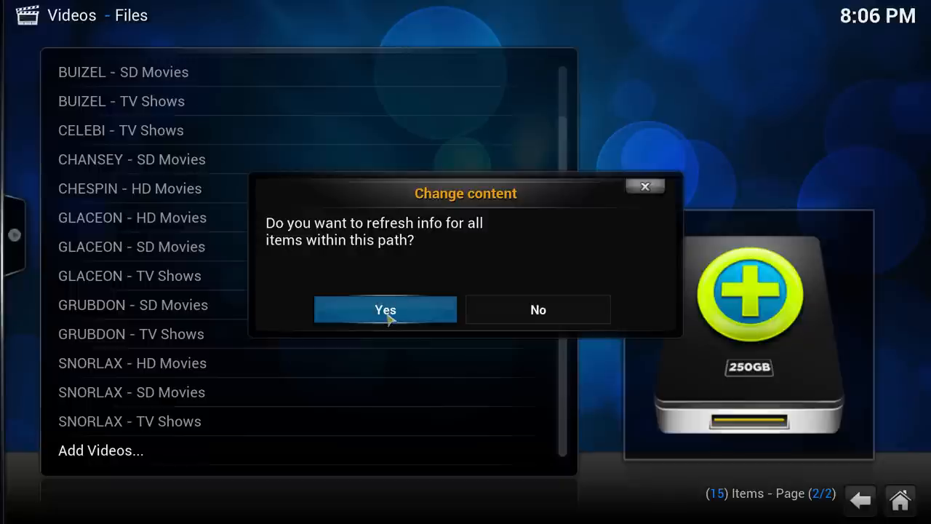
{"action": "left_click", "coordinate": [384, 309]}
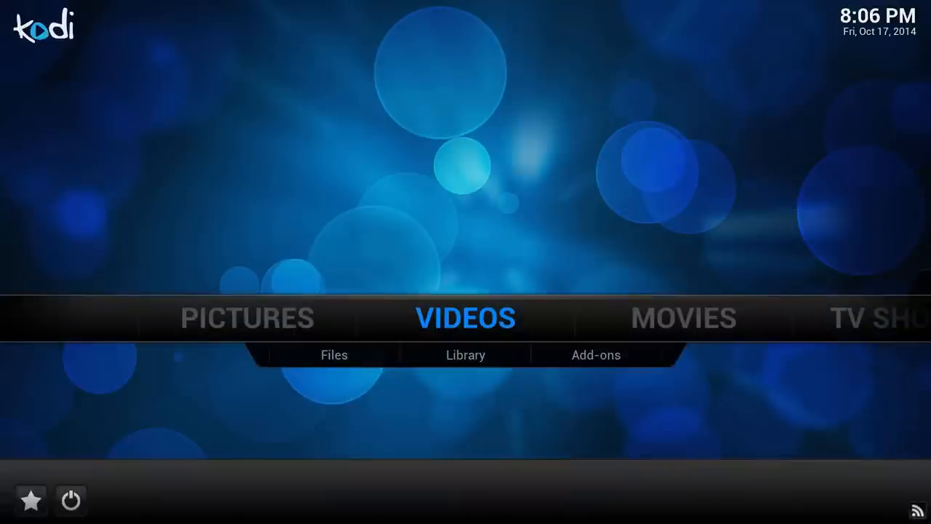
Open the TV Shows library listed by title with episode counts.
{"action": "left_click", "coordinate": [684, 317]}
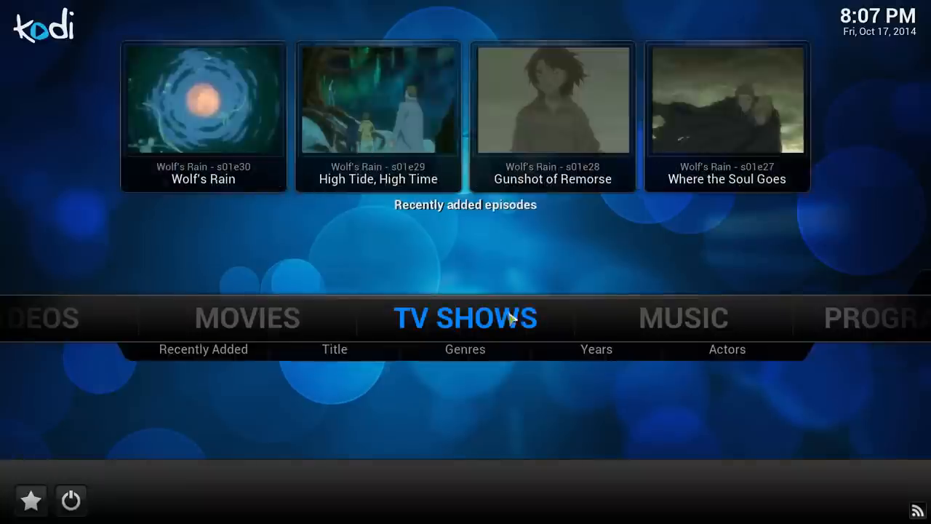
{"action": "left_click", "coordinate": [335, 349]}
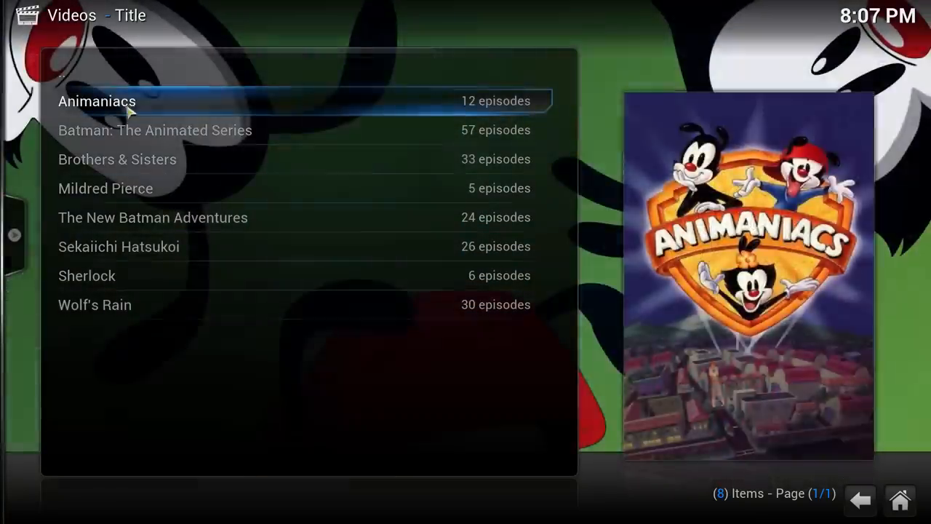